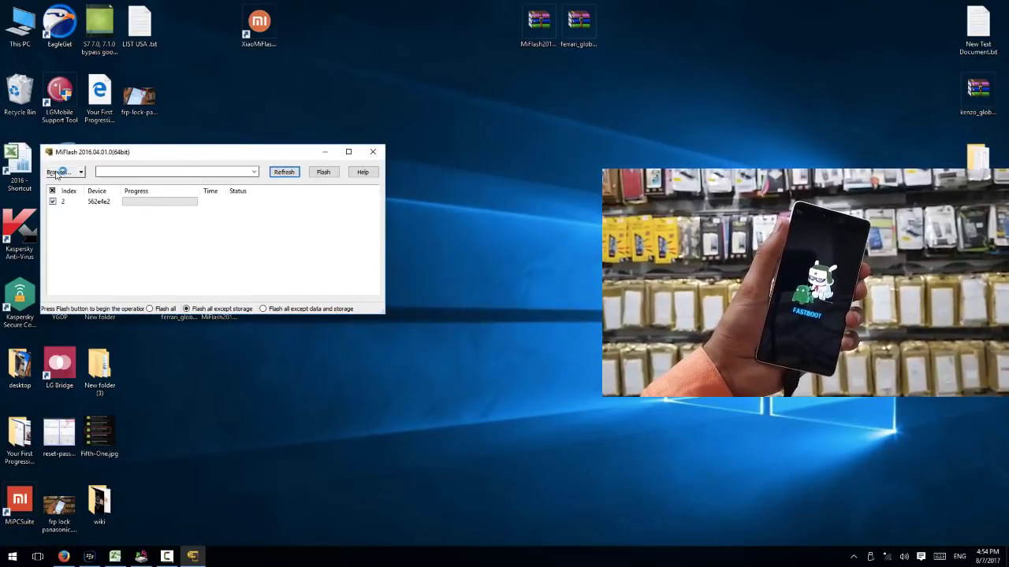
Load the images folder inside ferrari_global_images as the firmware source
left_click(62, 172)
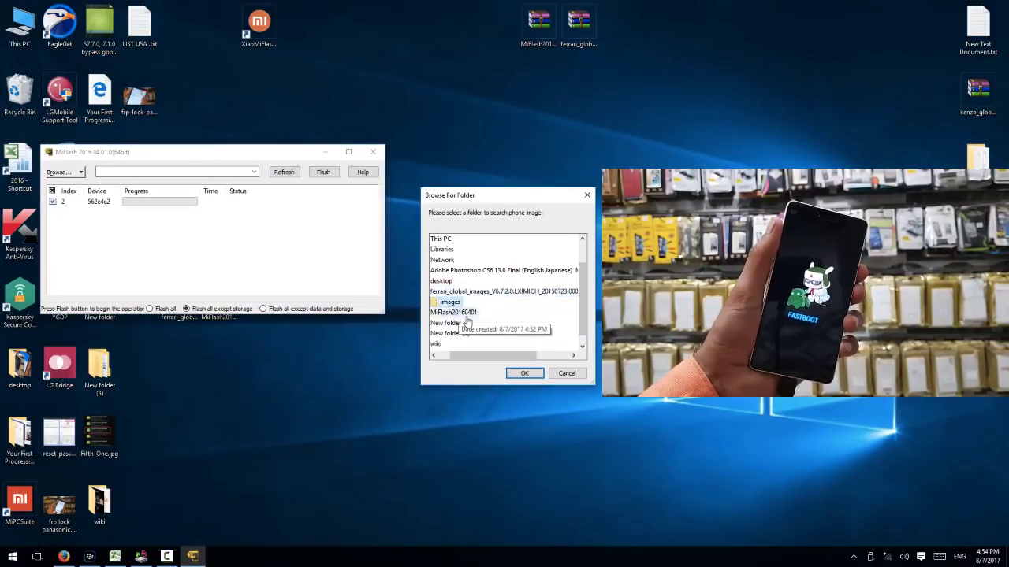
left_click(524, 373)
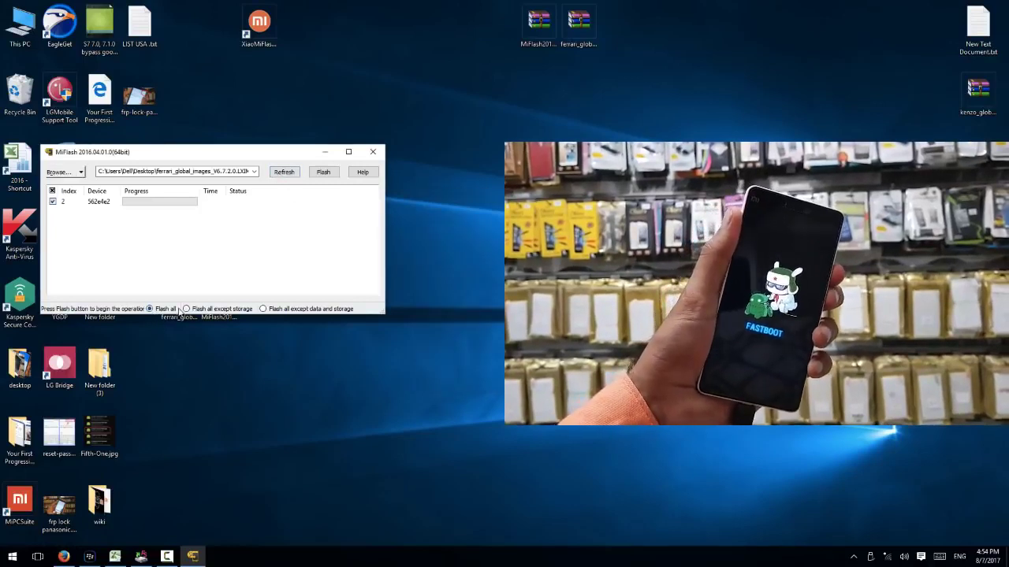
Choose Flash all and start flashing the Ferrari global firmware to the device
left_click(323, 172)
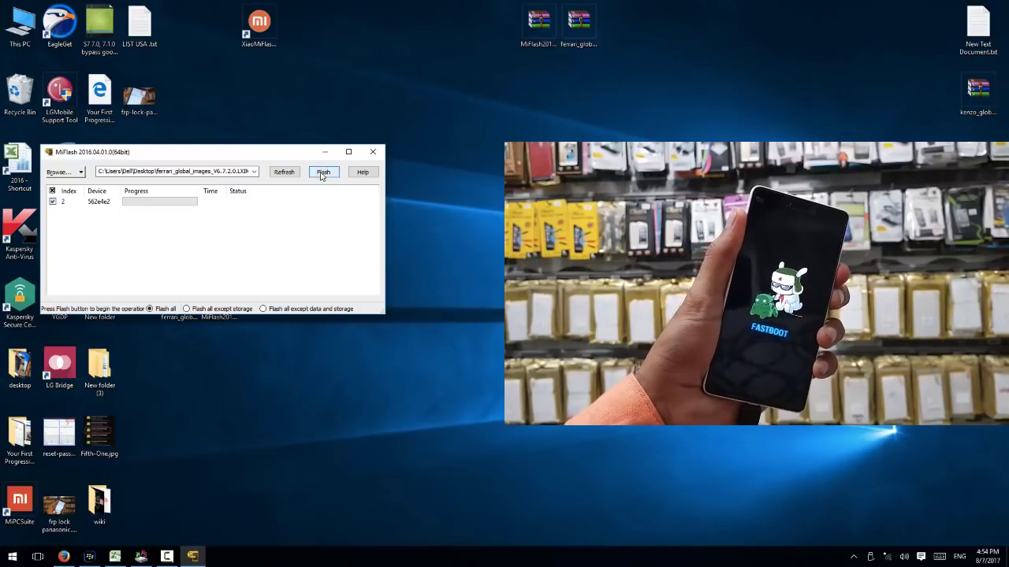
left_click(323, 171)
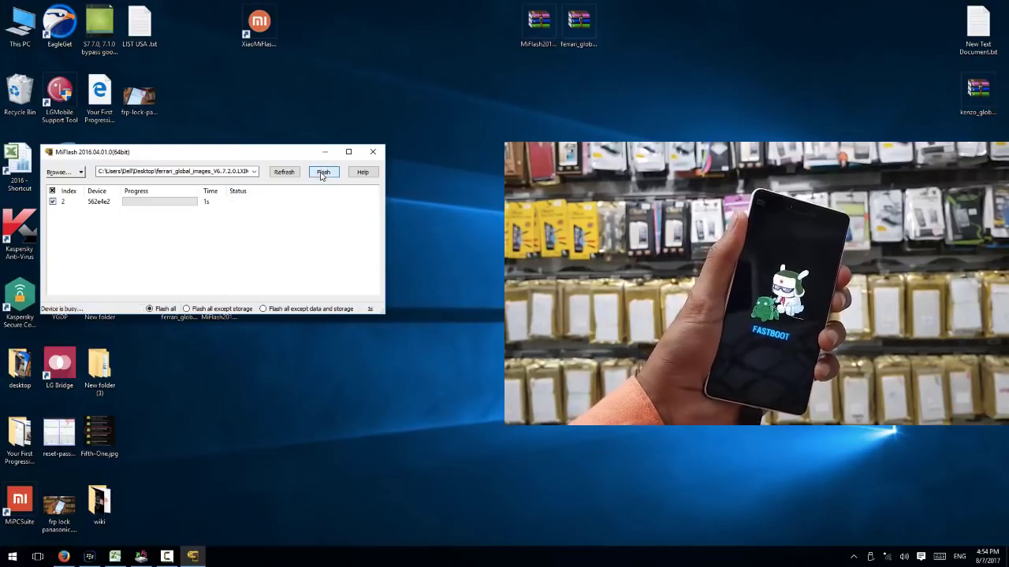
left_click(323, 172)
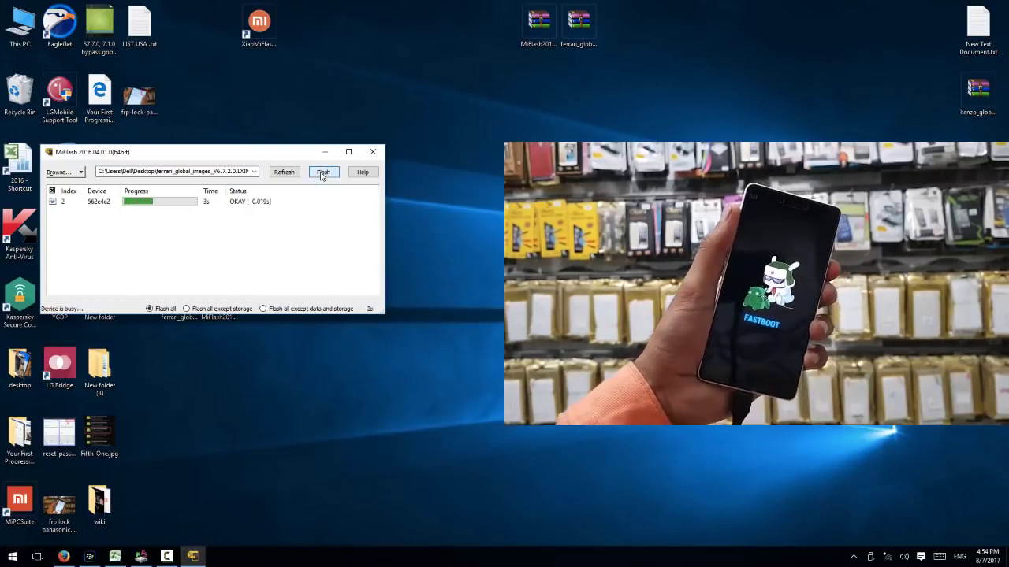